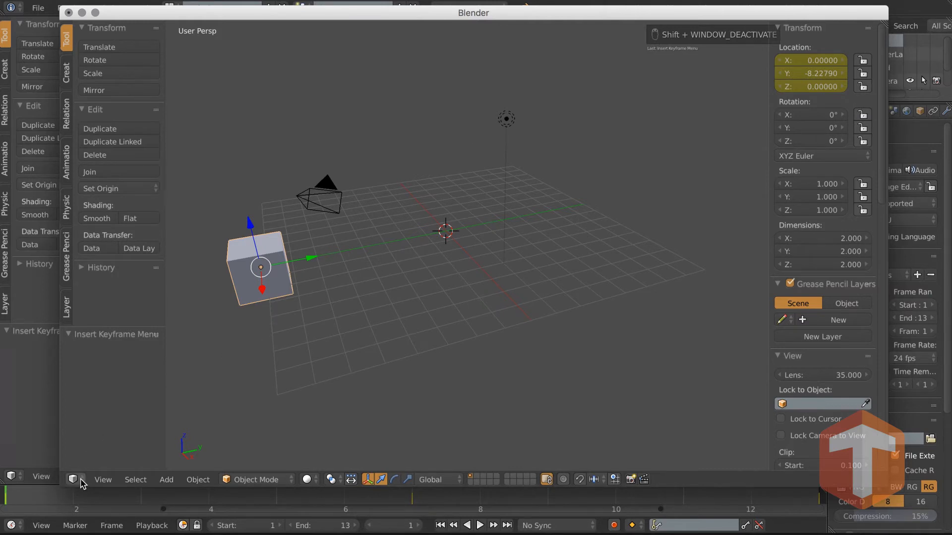
# Change the floating window's editor type to the Graph Editor showing the Cube's Location curves.
pyautogui.click(74, 480)
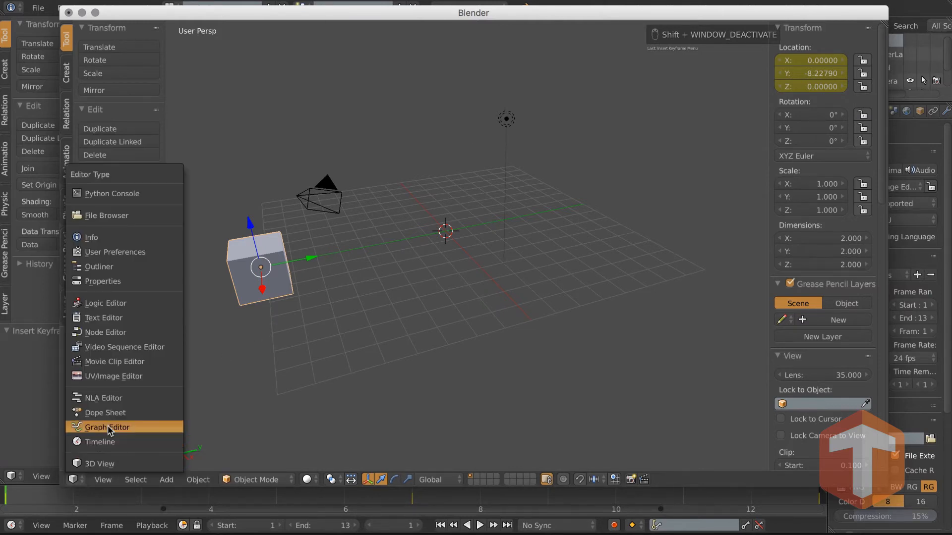
pyautogui.click(107, 426)
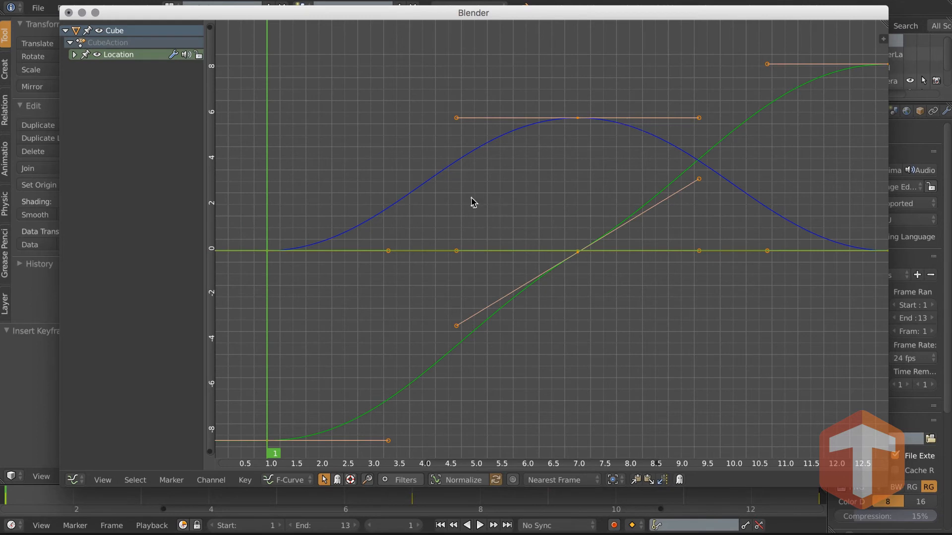
pyautogui.moveTo(467, 205)
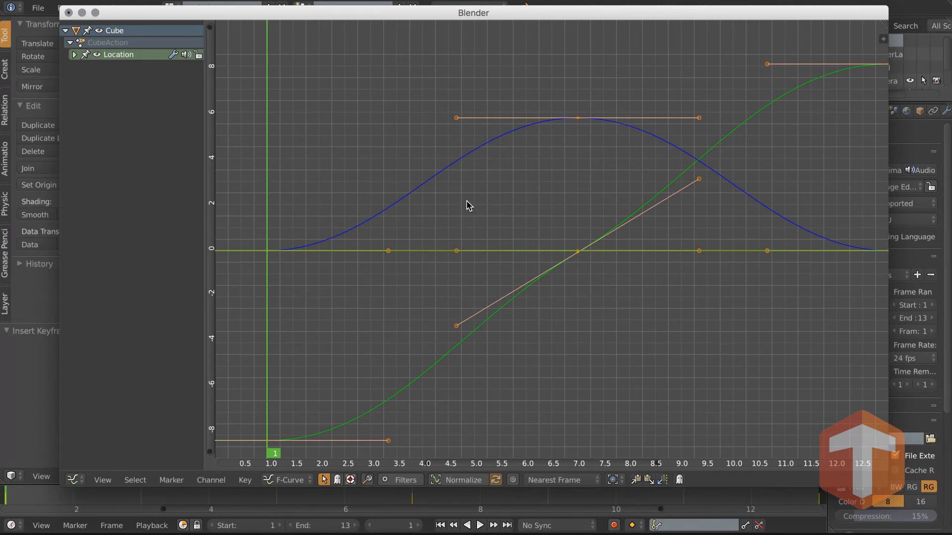